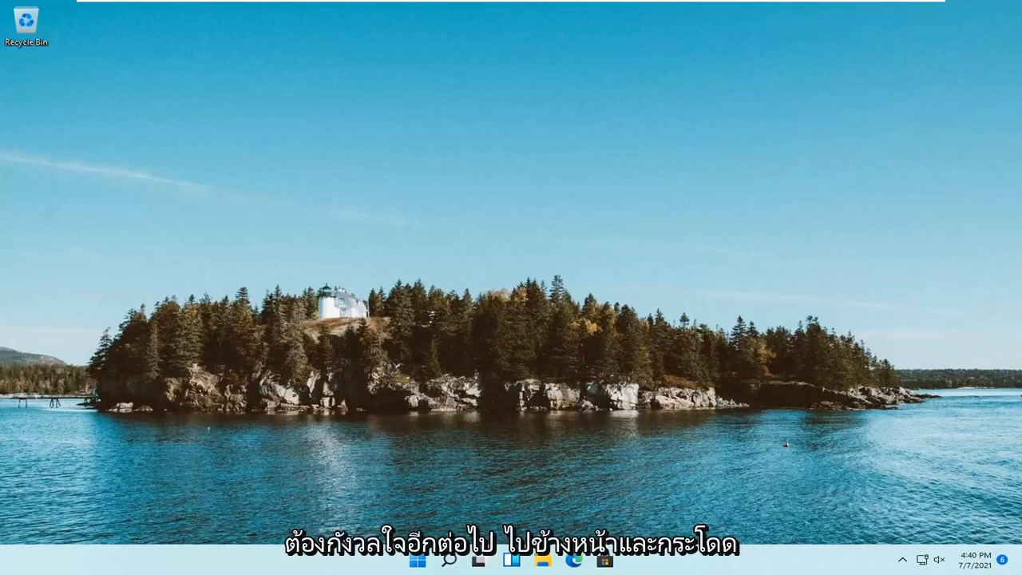
{"action": "mouse_move", "coordinate": [466, 454]}
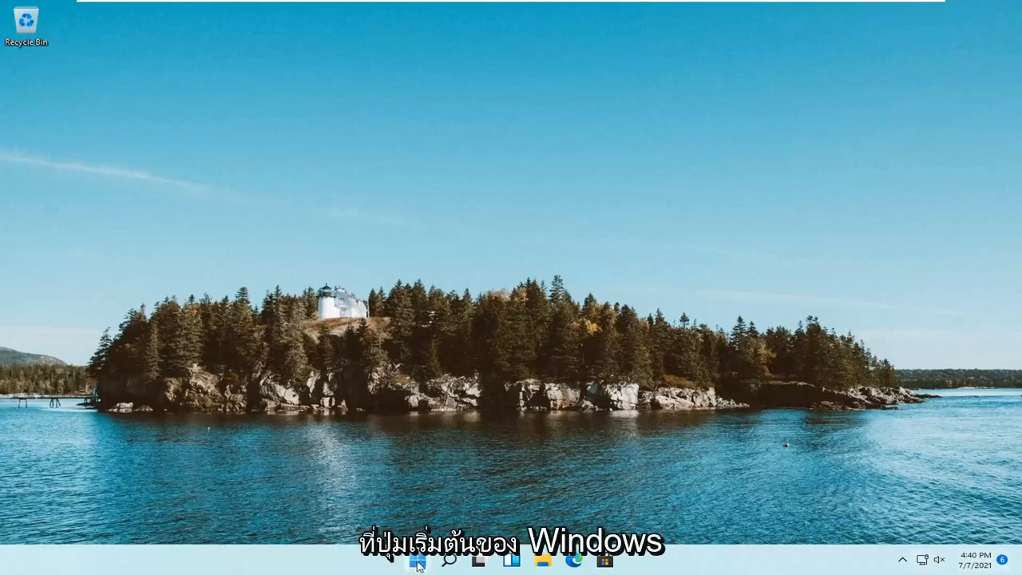
Step: Open Settings from the Start button's right-click quick link menu
{"action": "right_click", "coordinate": [417, 558]}
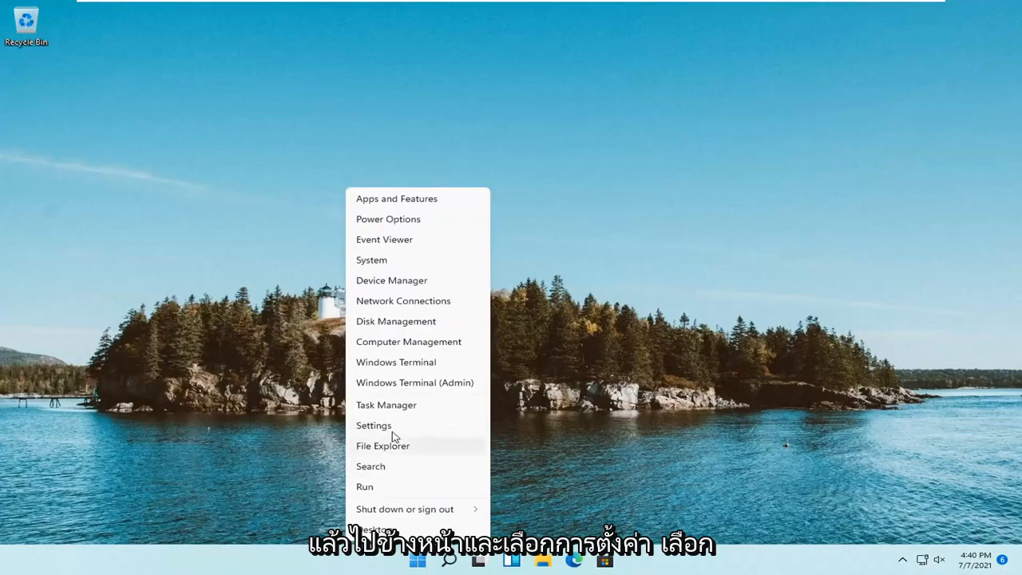
{"action": "left_click", "coordinate": [373, 425]}
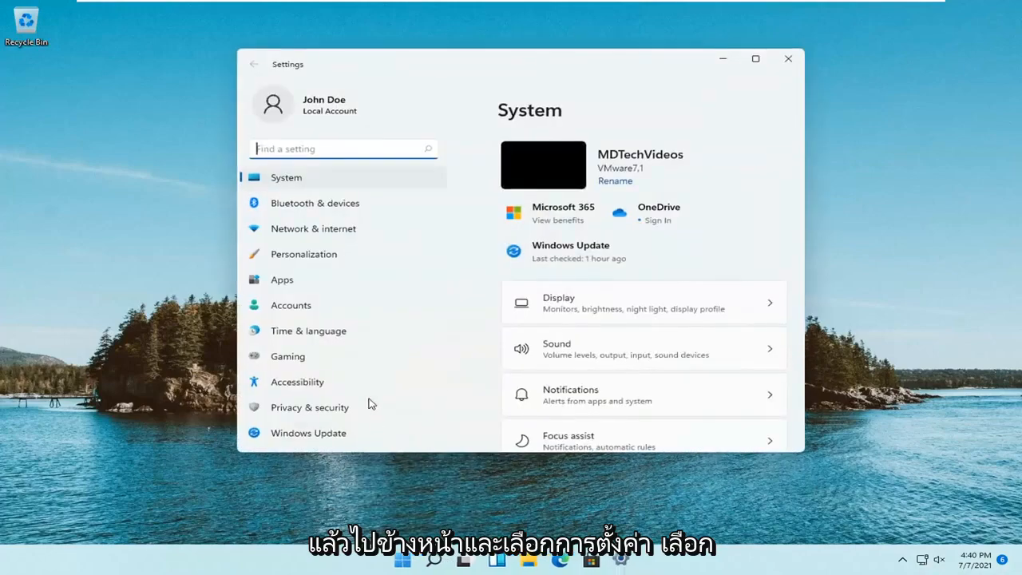
Step: Under Accounts > Sign-in options, expand PIN (Windows Hello) and choose Remove
{"action": "left_click", "coordinate": [291, 305]}
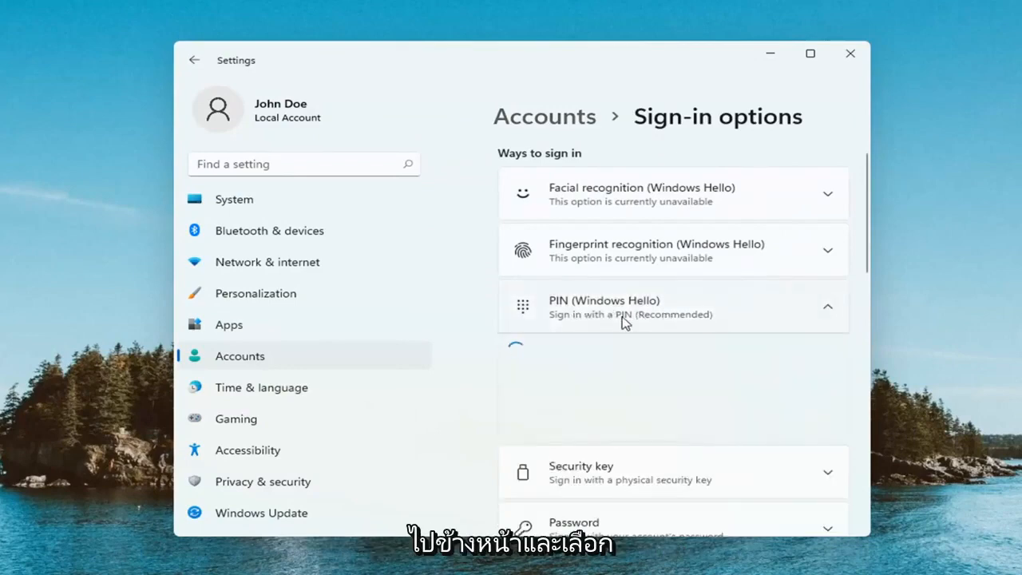
{"action": "left_click", "coordinate": [671, 306]}
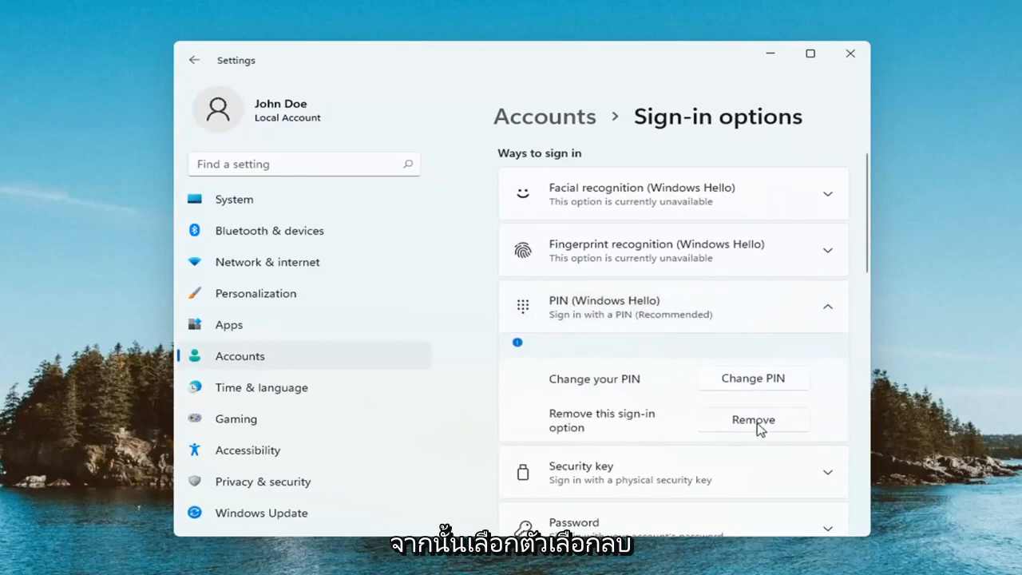
{"action": "left_click", "coordinate": [751, 419]}
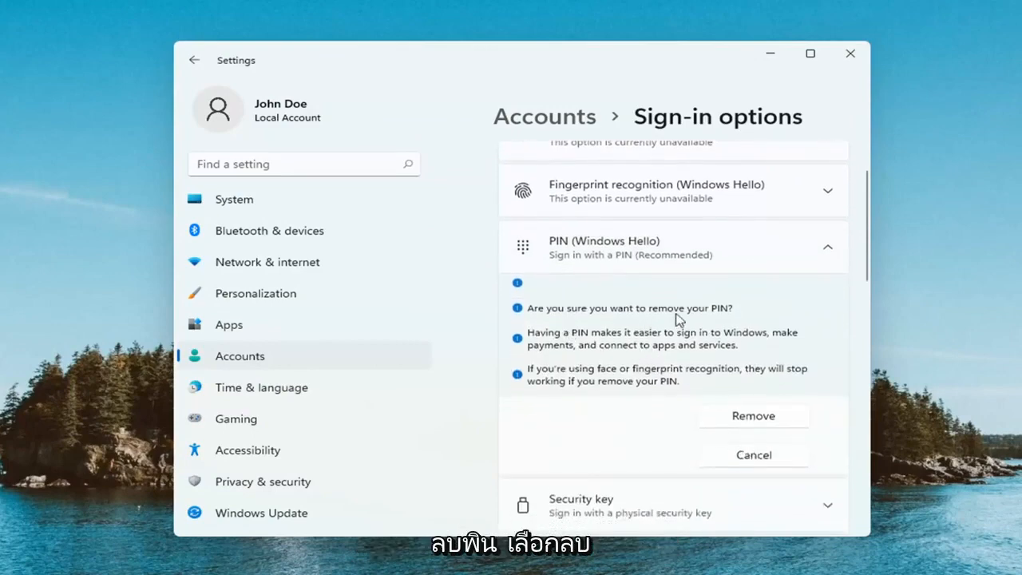
Step: Confirm the PIN removal, verify with the account password, and close Settings
{"action": "left_click", "coordinate": [752, 415]}
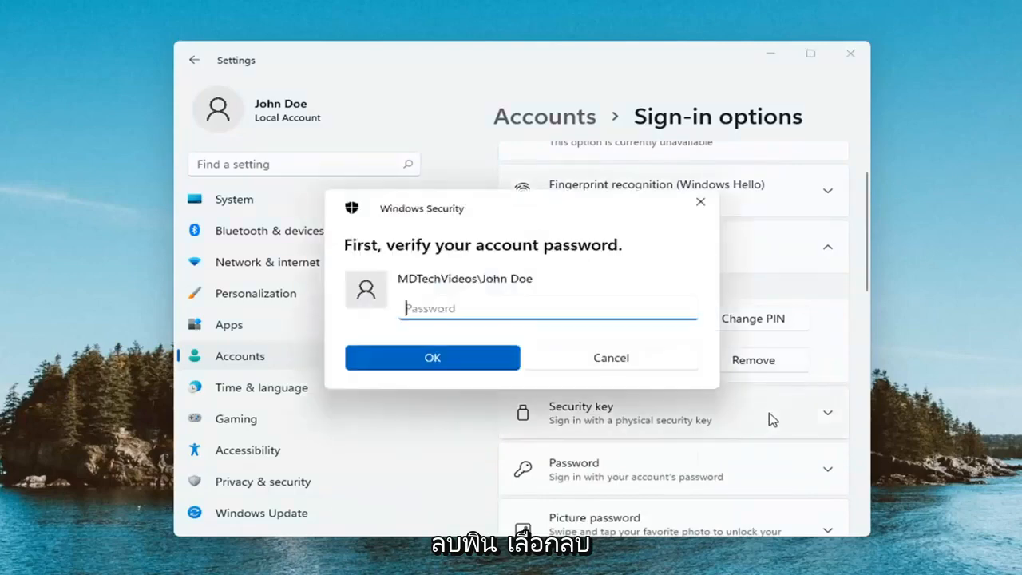
{"action": "type", "text": "••"}
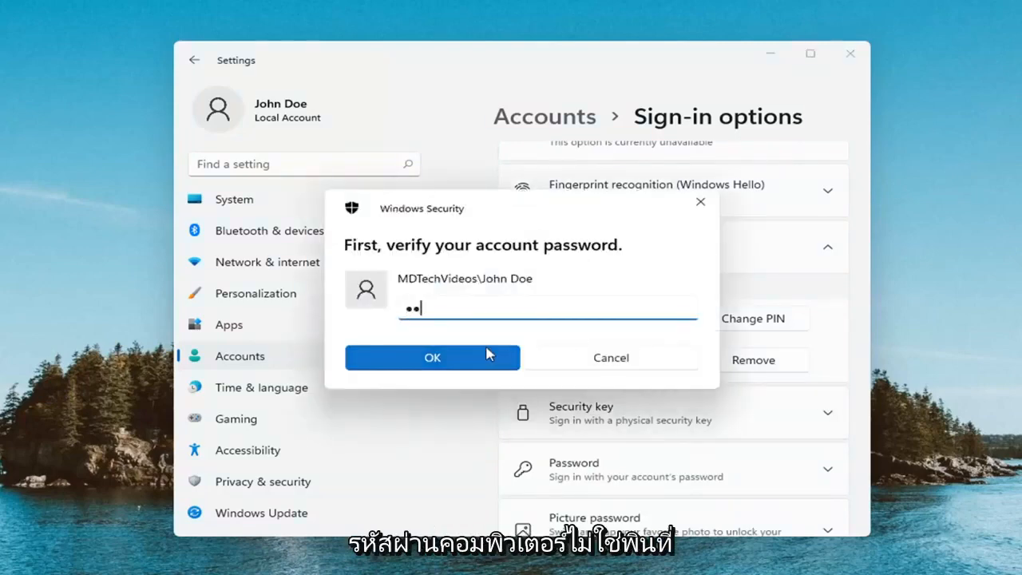
{"action": "type", "text": "•"}
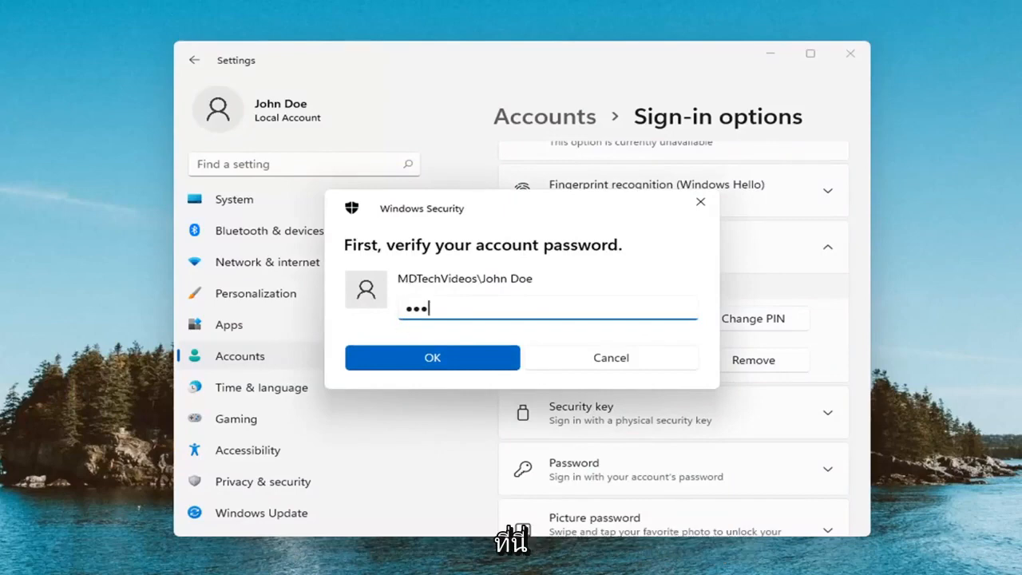
{"action": "left_click", "coordinate": [431, 357]}
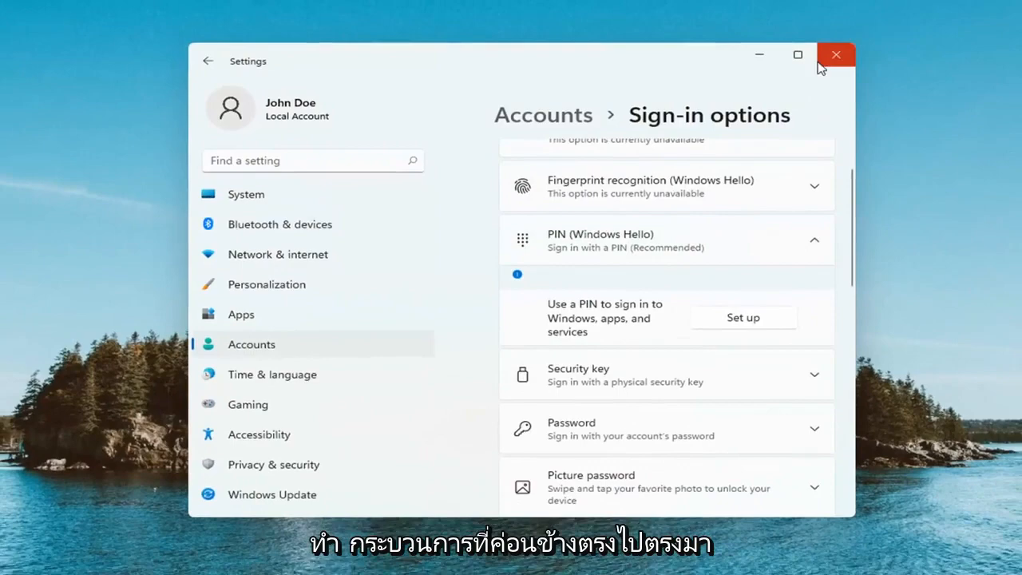
{"action": "left_click", "coordinate": [835, 54]}
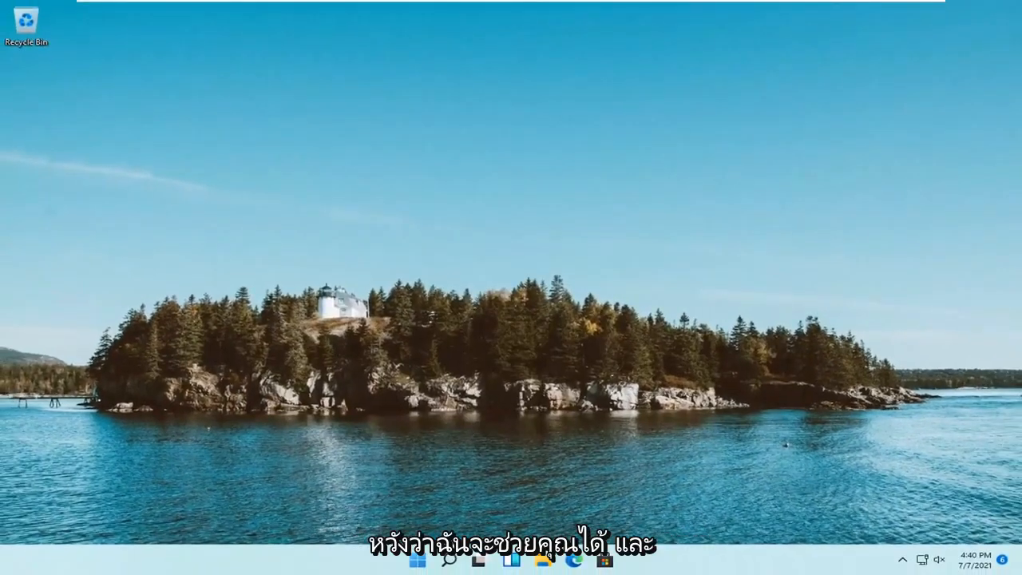